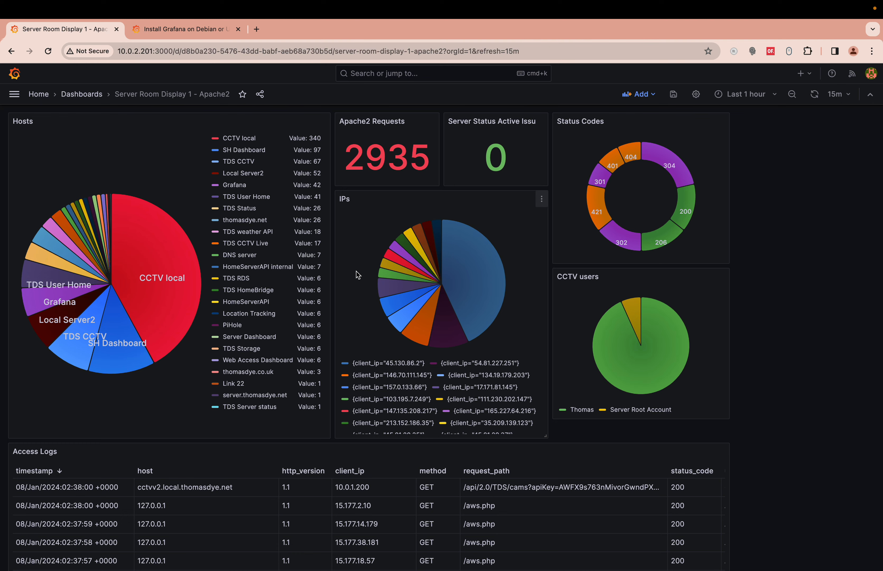
Step: Glance at the Grafana install docs tab, then return to the Grafana home page via the breadcrumb
click(186, 28)
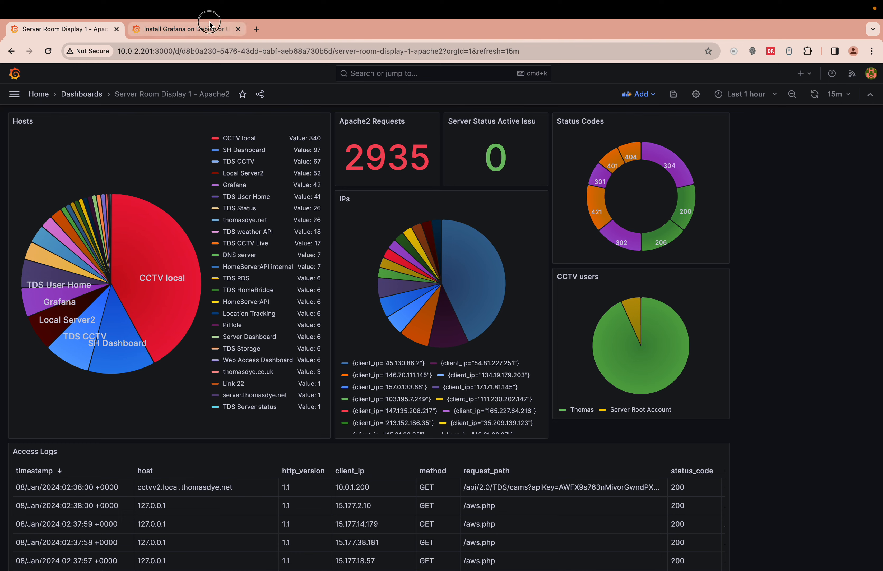
click(180, 29)
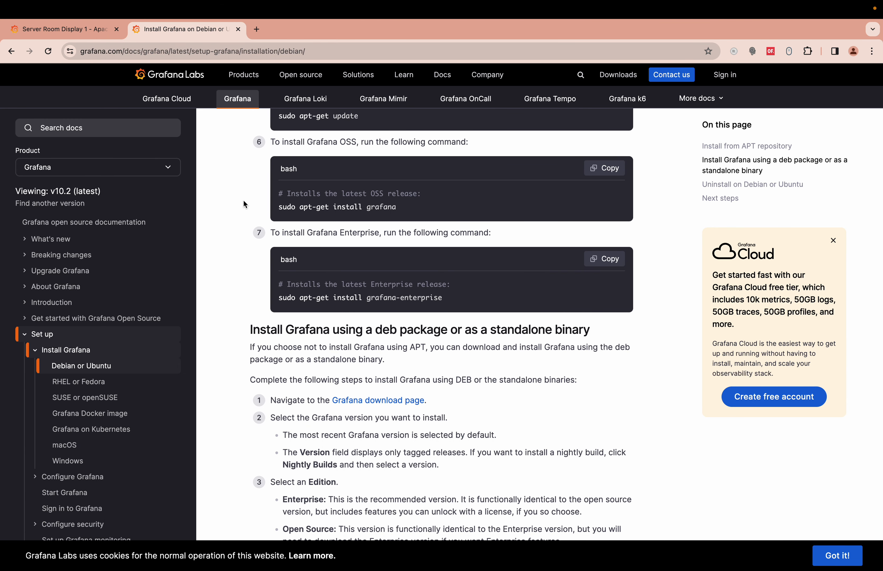
click(62, 28)
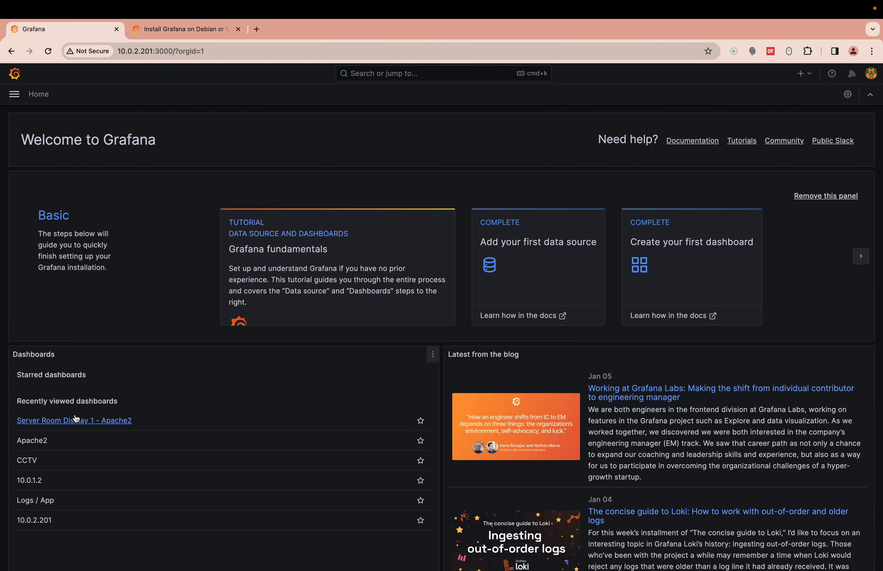
Step: Open 'Server Room Display 1 - Apache2' from the recently viewed dashboards list
scroll(down, 3)
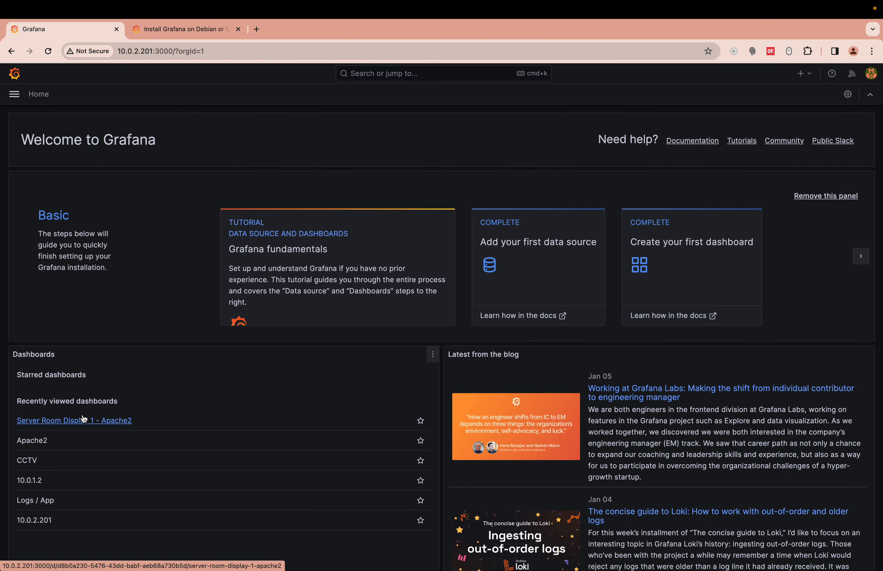
mouse_move(90, 431)
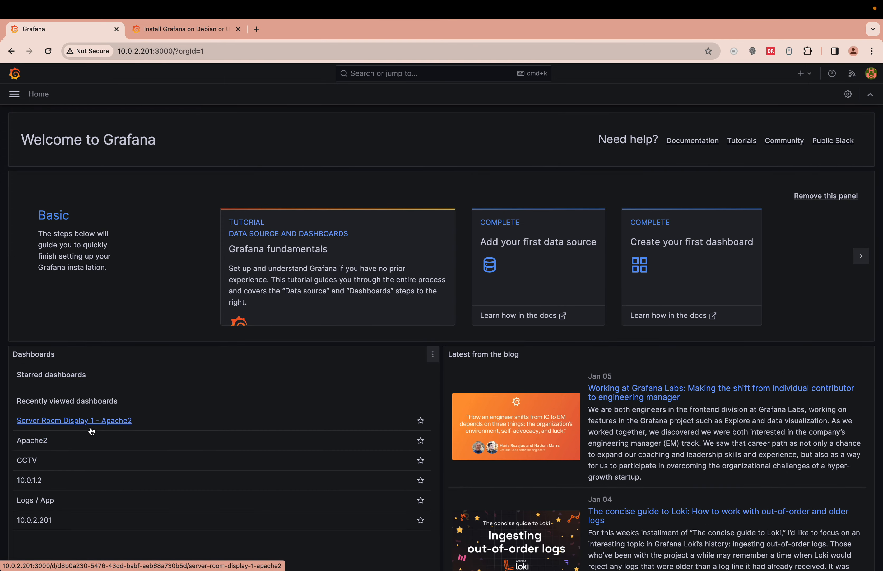
click(74, 419)
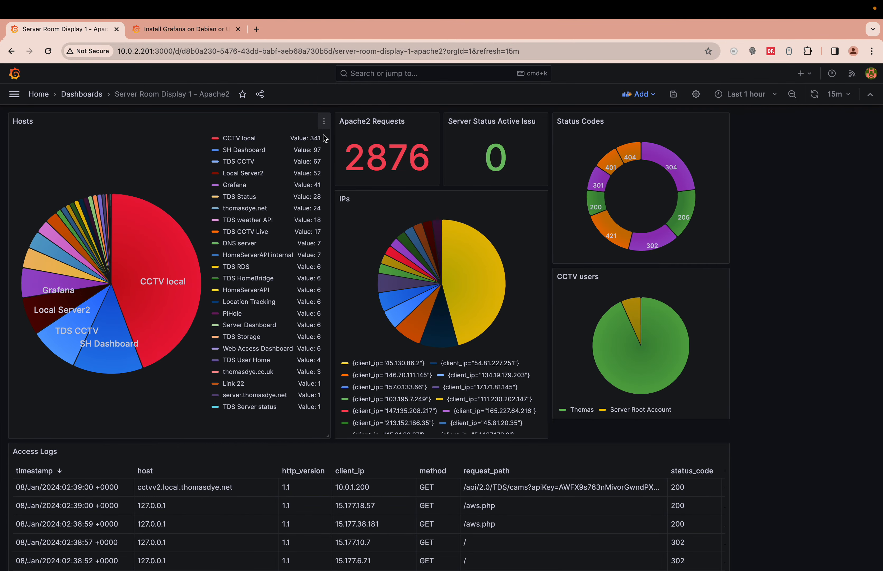
Step: Edit the Apache2 Requests panel to see its Loki count_over_time query, then start a new browser tab
click(324, 121)
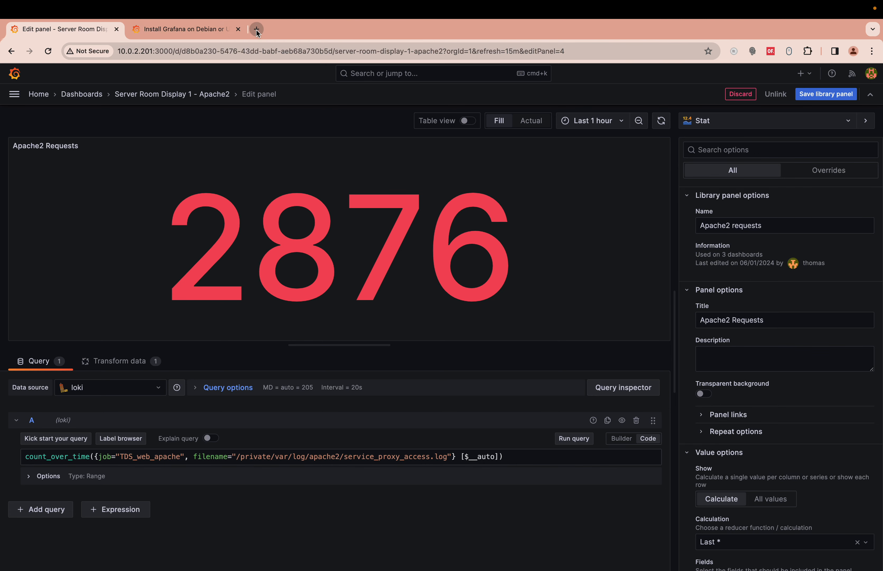
click(257, 28)
text(grafana loki)
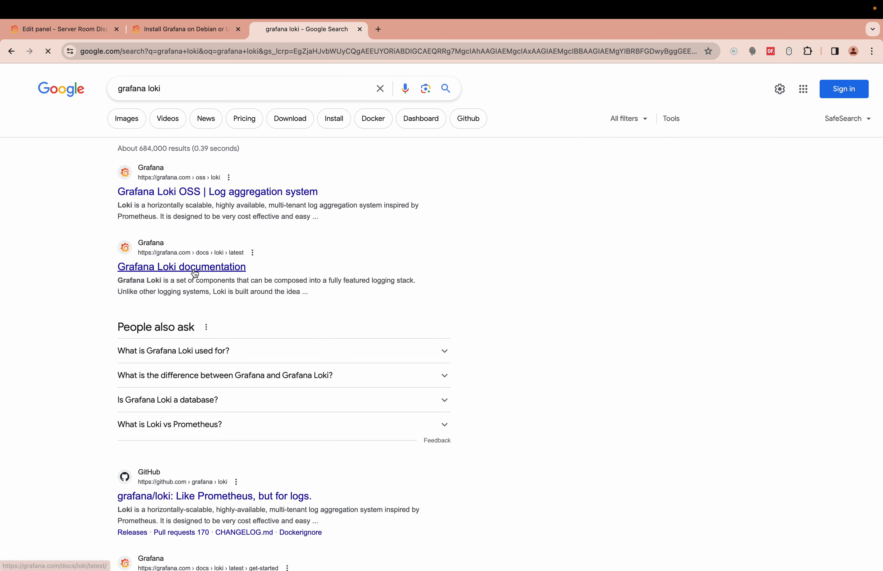
Step: Open the Grafana Loki documentation result for 'grafana loki', then return to the panel editor
click(181, 267)
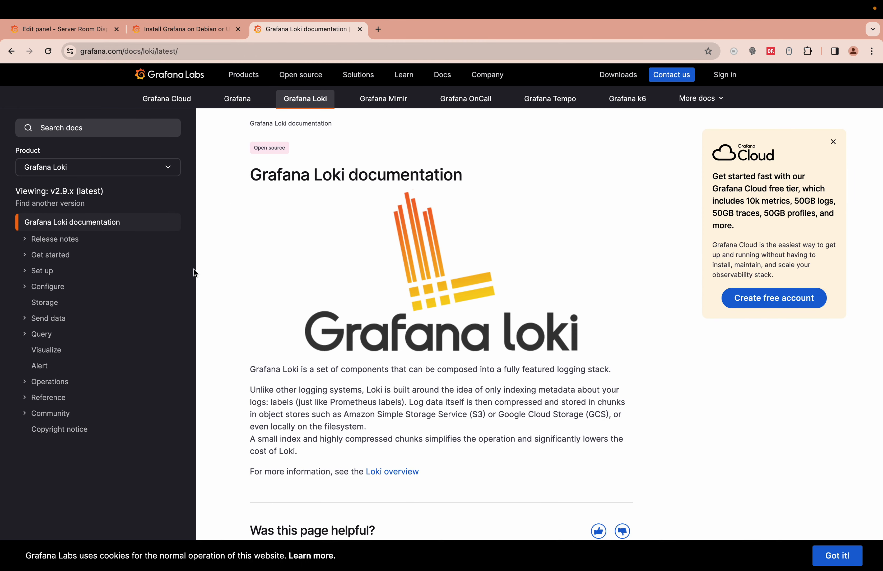
mouse_move(332, 280)
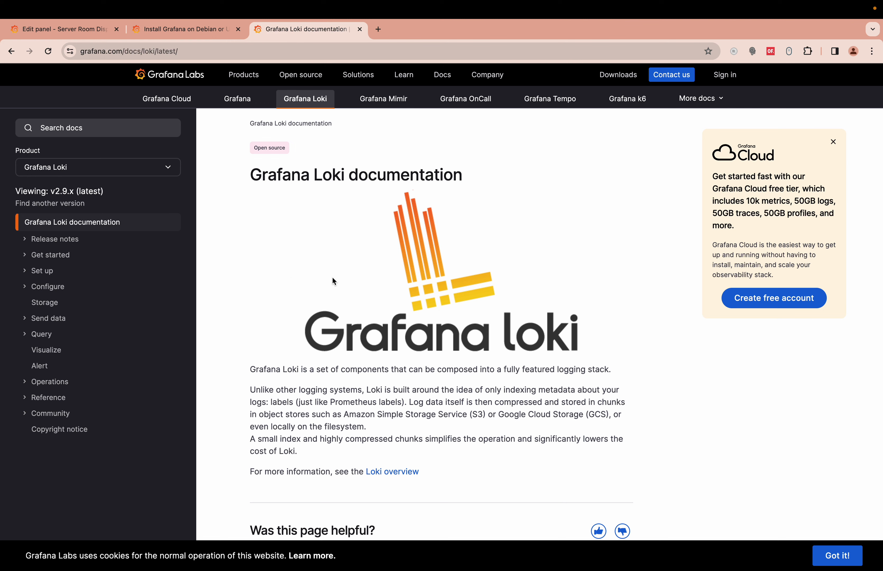
click(62, 29)
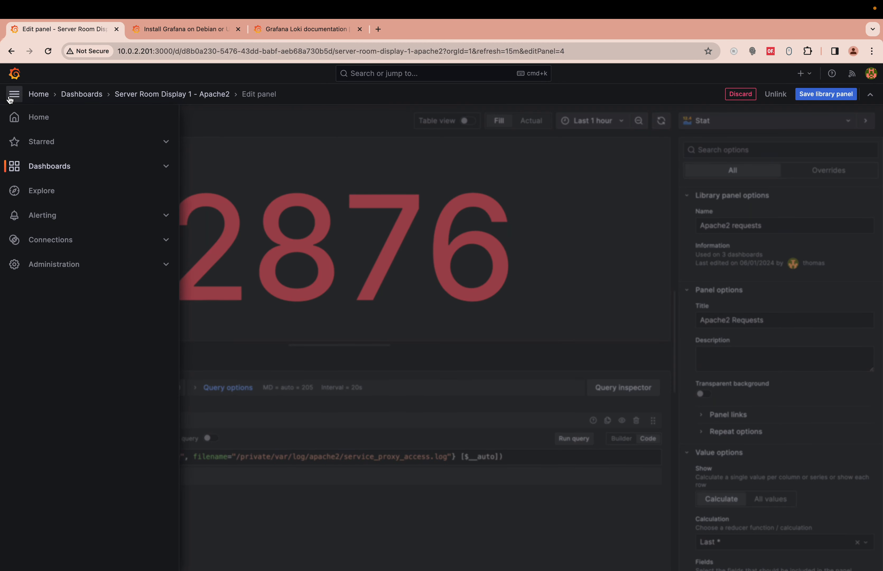
Step: Browse the connected data sources and the Add new connection catalogue, then return Home
click(50, 239)
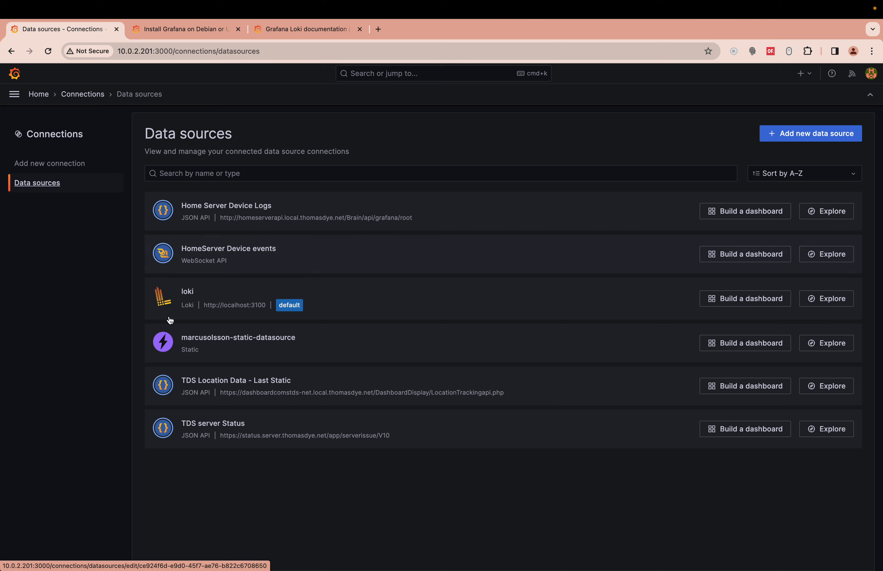
click(187, 291)
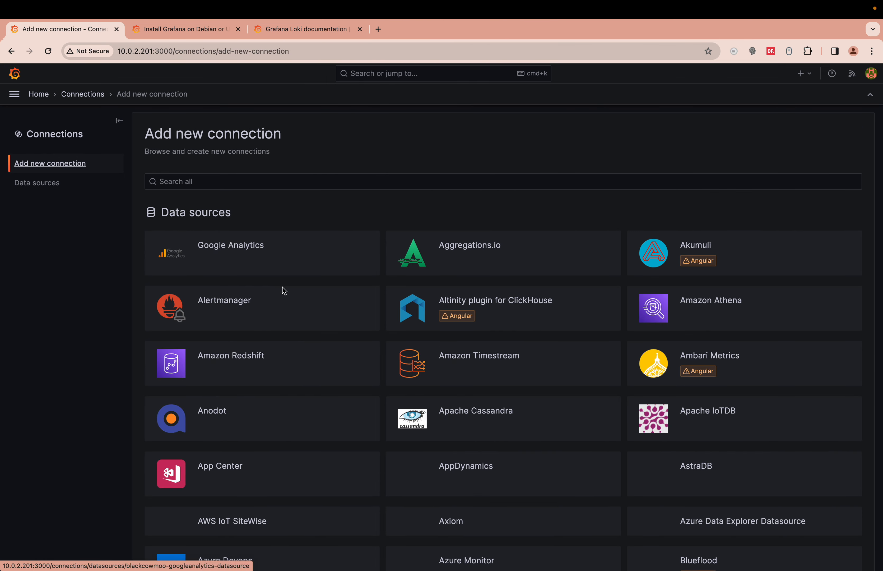
scroll(down, 3)
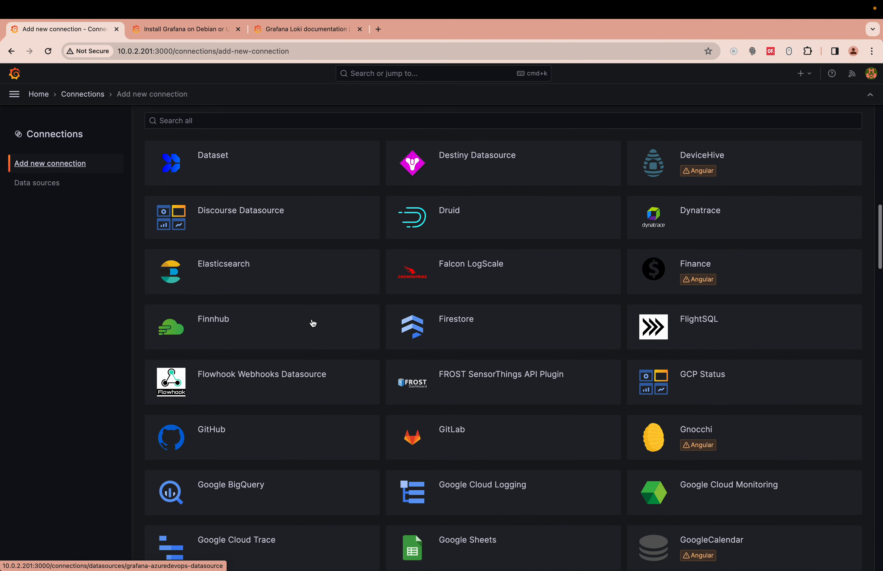
scroll(down, 3)
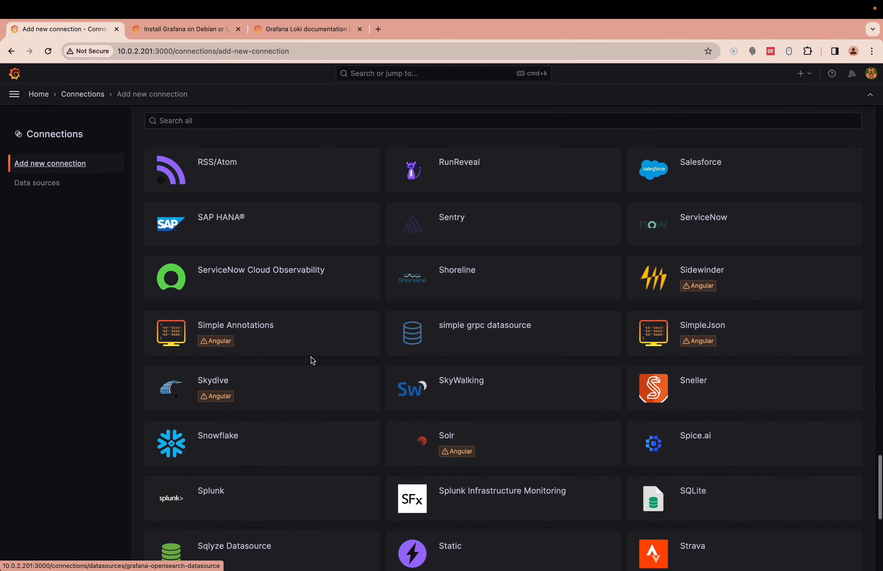
scroll(down, 3)
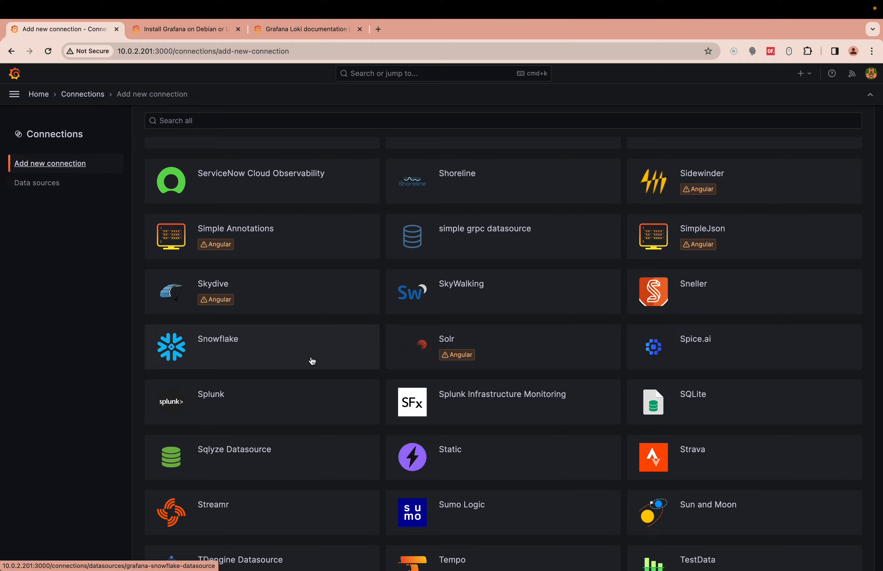
scroll(down, 3)
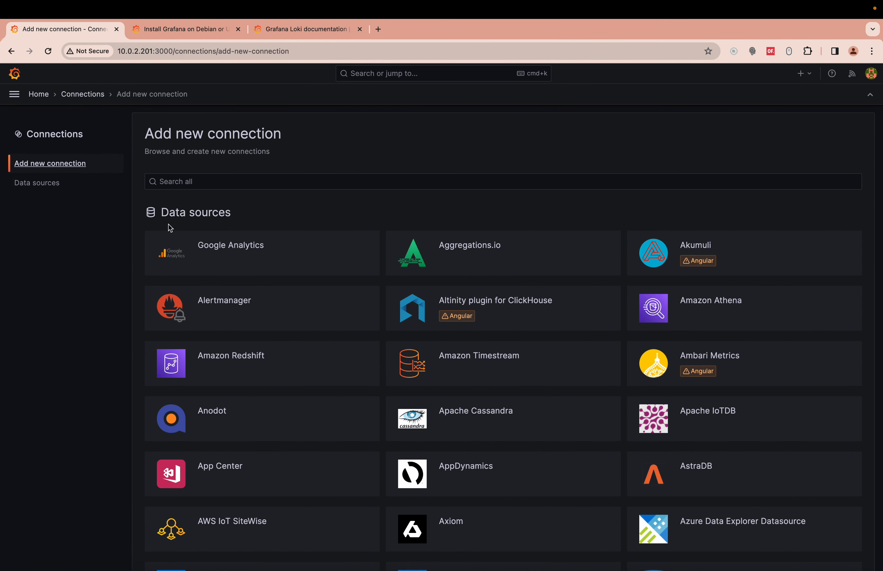
click(15, 73)
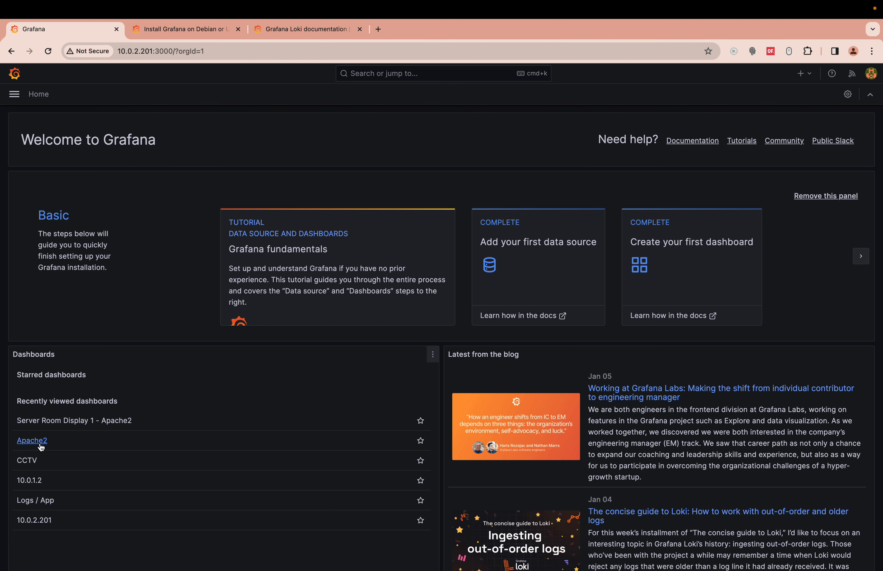
Step: Open the Apache2 dashboard and bring up the Status Codes panel's actions menu
click(32, 440)
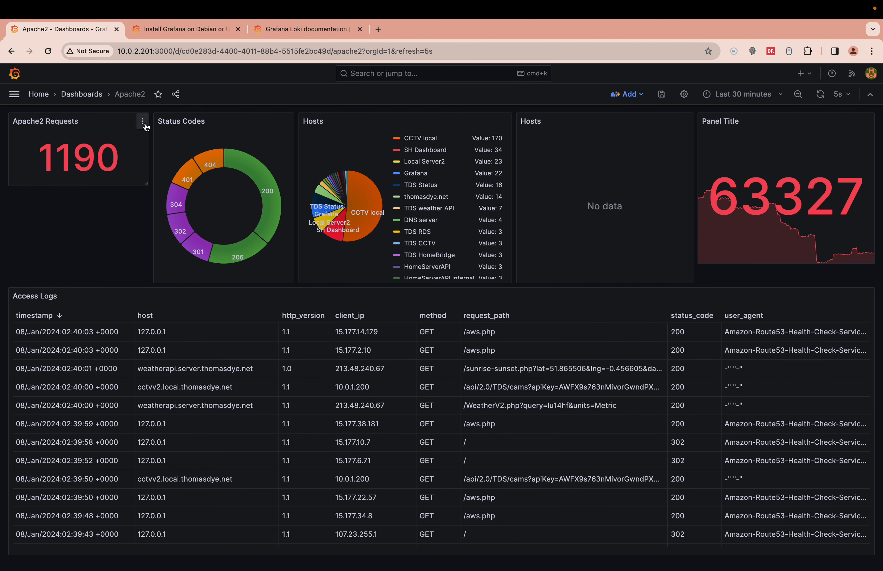
click(142, 120)
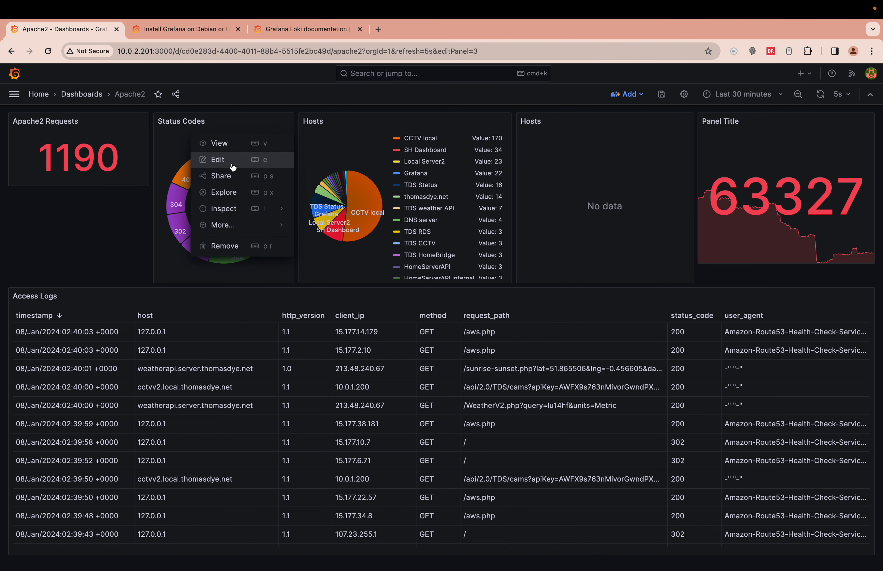
Step: Edit the Status Codes panel, viewing its raw LogQL query and toggling the table preview back to pie chart
click(217, 159)
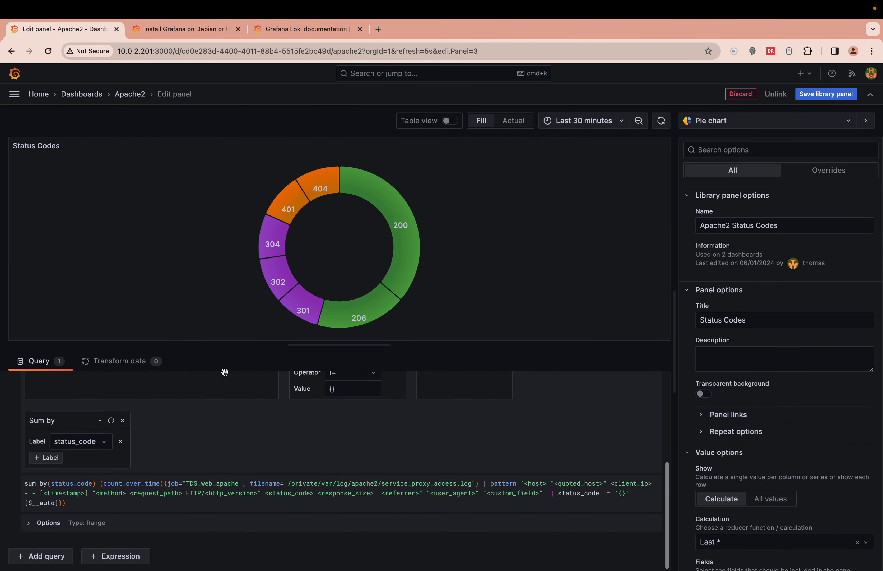
click(620, 438)
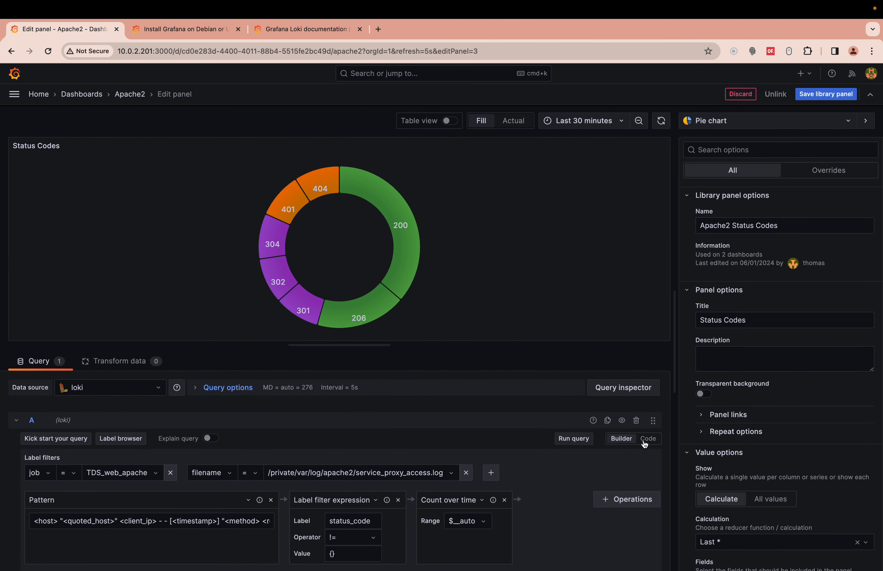
click(648, 438)
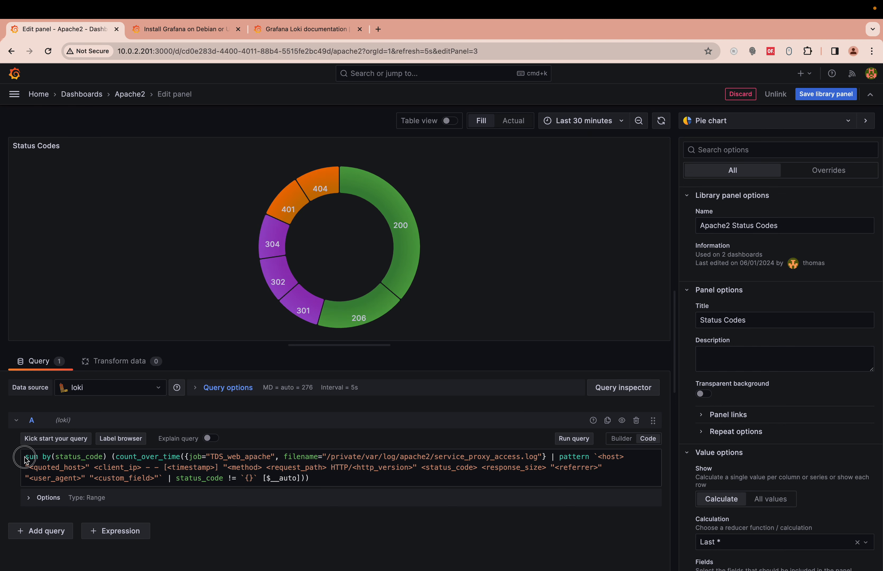
click(449, 120)
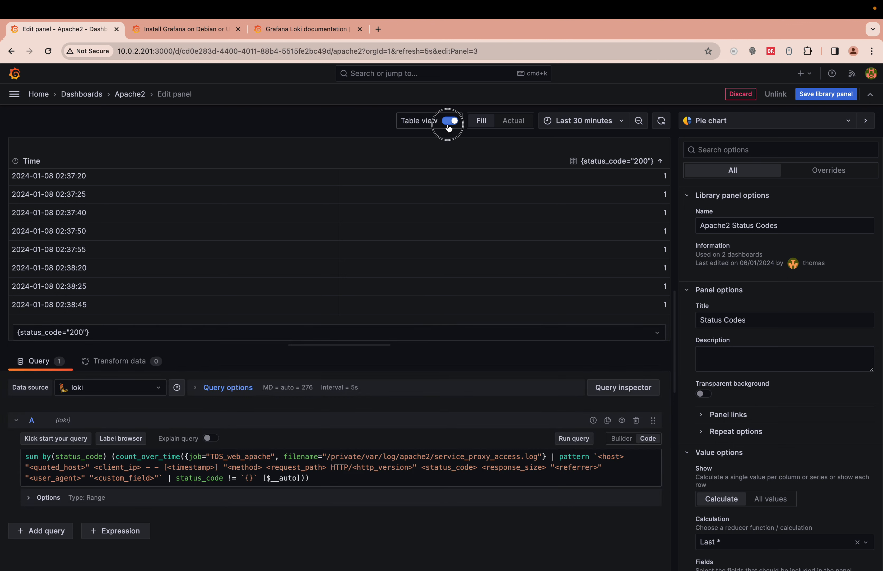
click(448, 120)
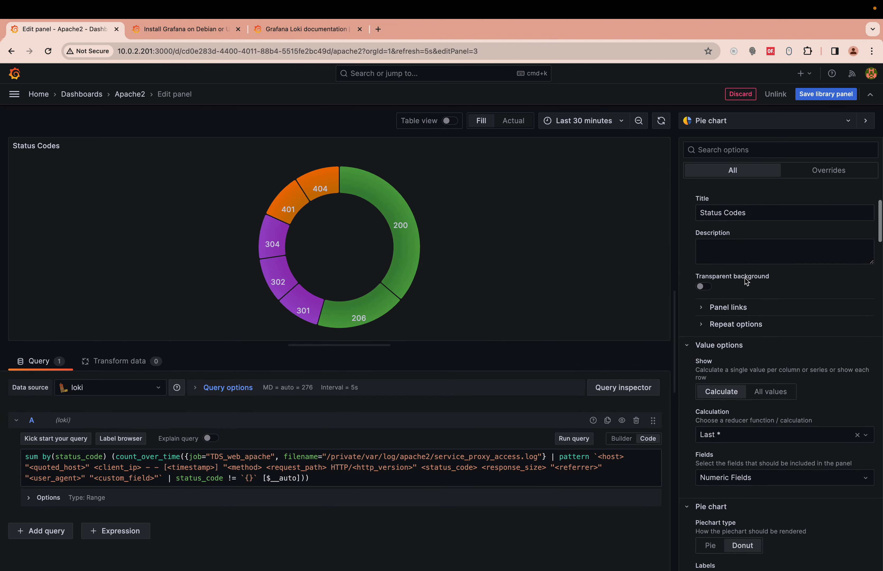
Step: In the Pie chart options, try the full Pie type and keep the chart rendered as a Donut
scroll(down, 3)
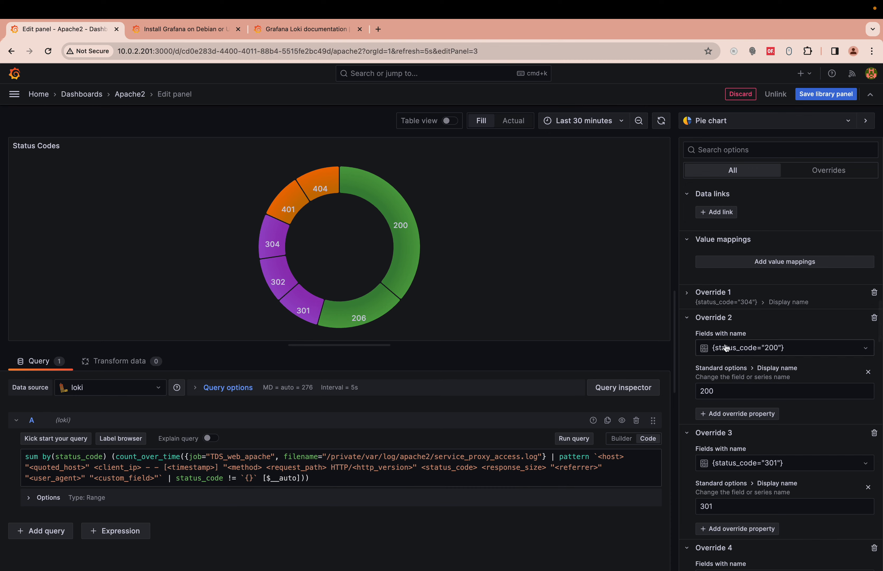
mouse_move(462, 207)
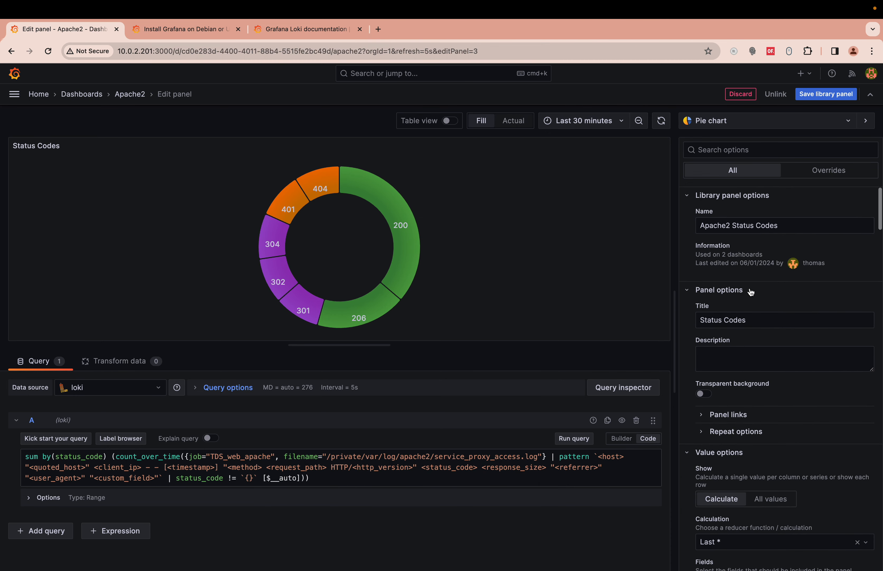
scroll(down, 3)
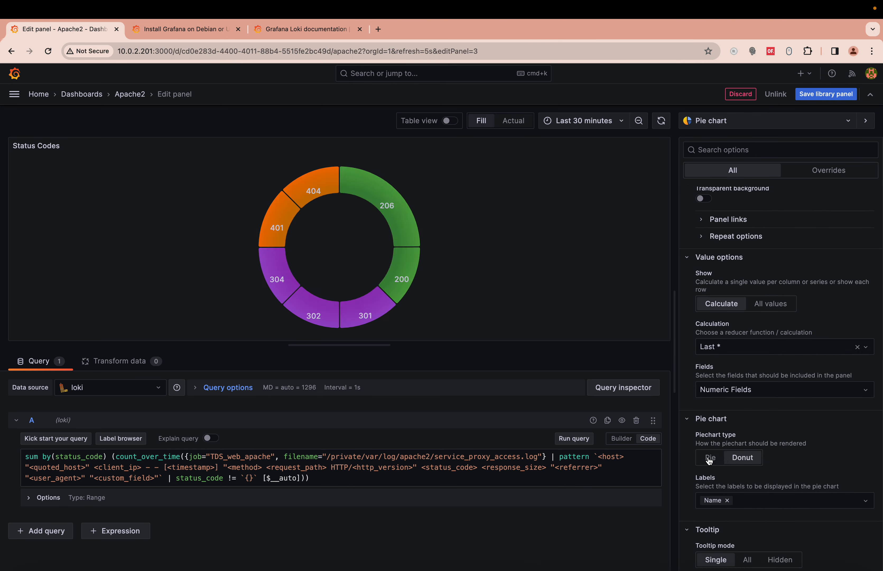
click(743, 458)
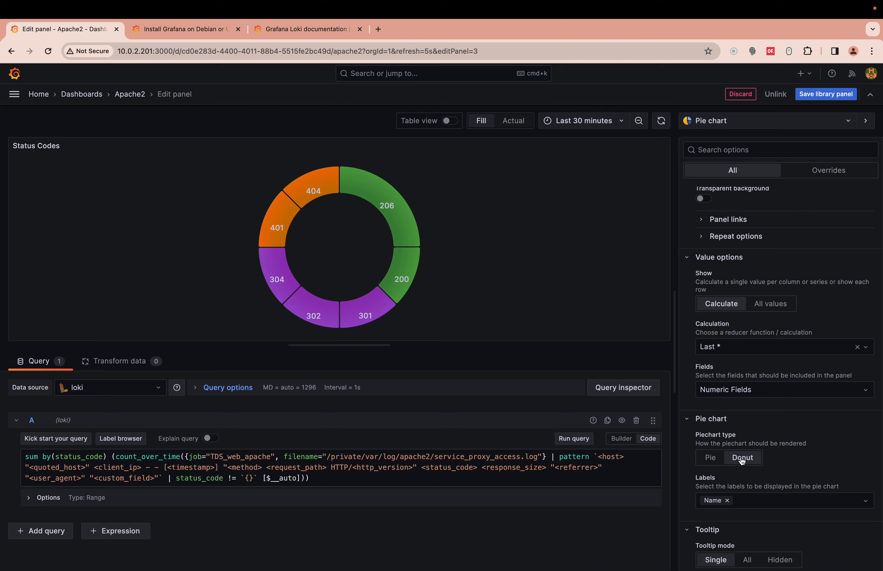
click(825, 94)
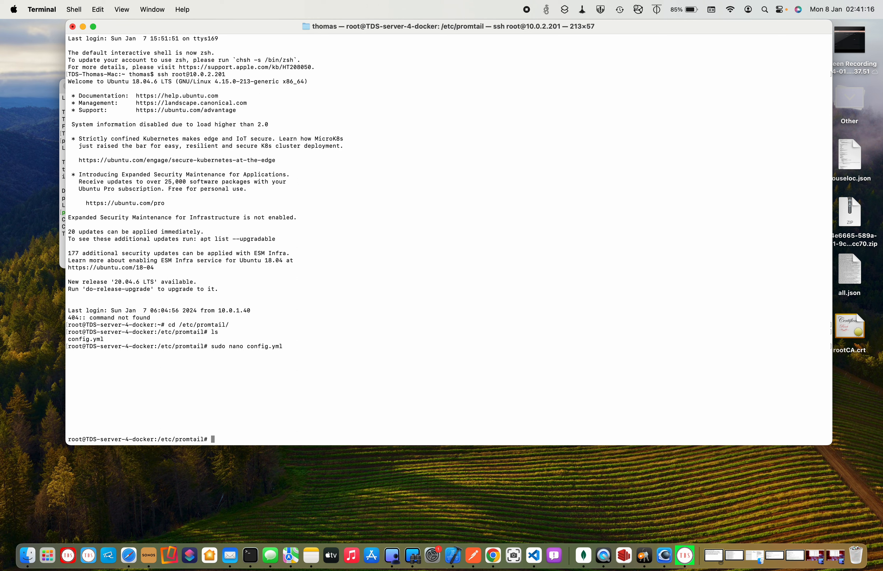
Step: Change into /etc/loki/ over SSH and open Loki's config.yml in nano to review it
text(cd /etc/l)
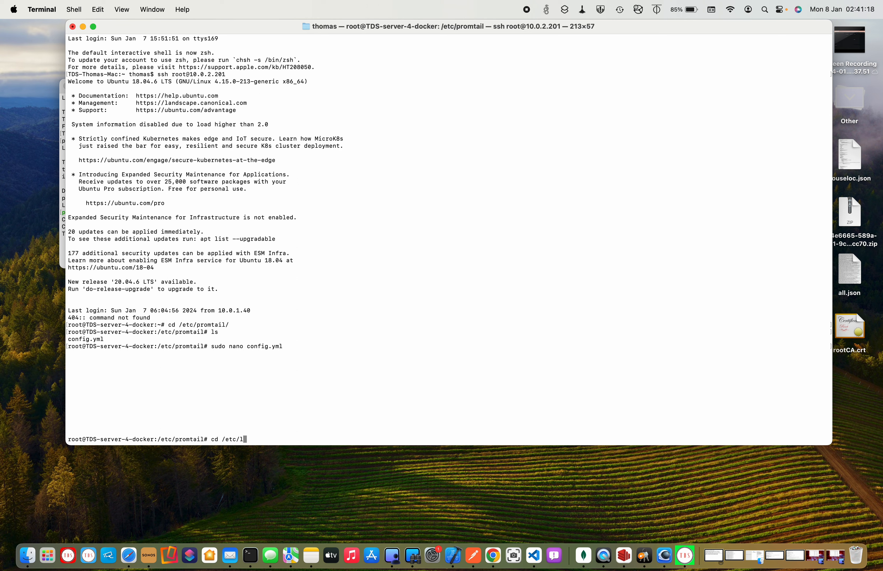
text(oki/)
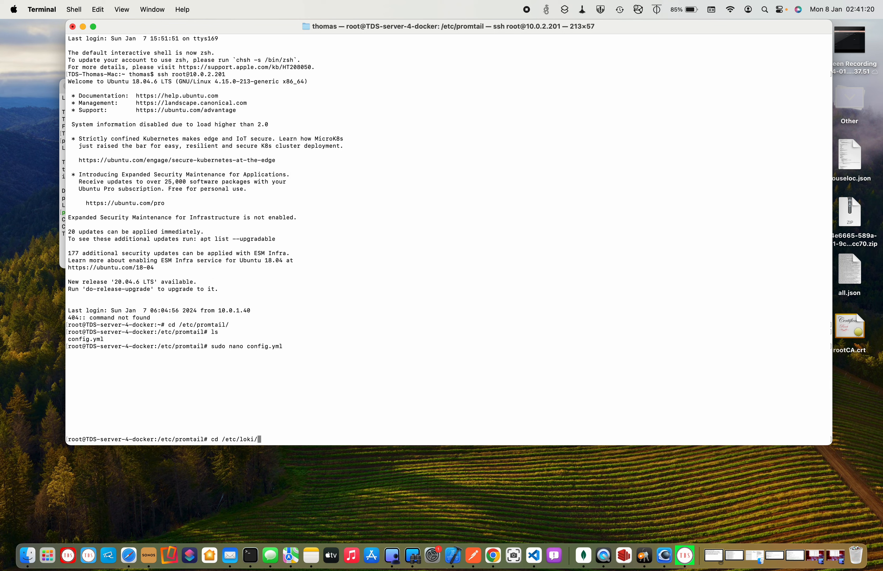
key(Return)
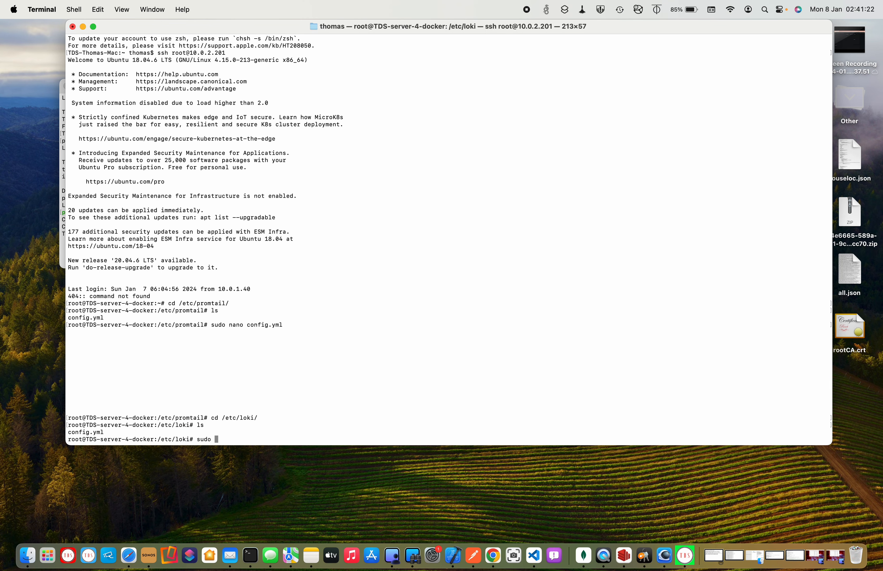
text(nao)
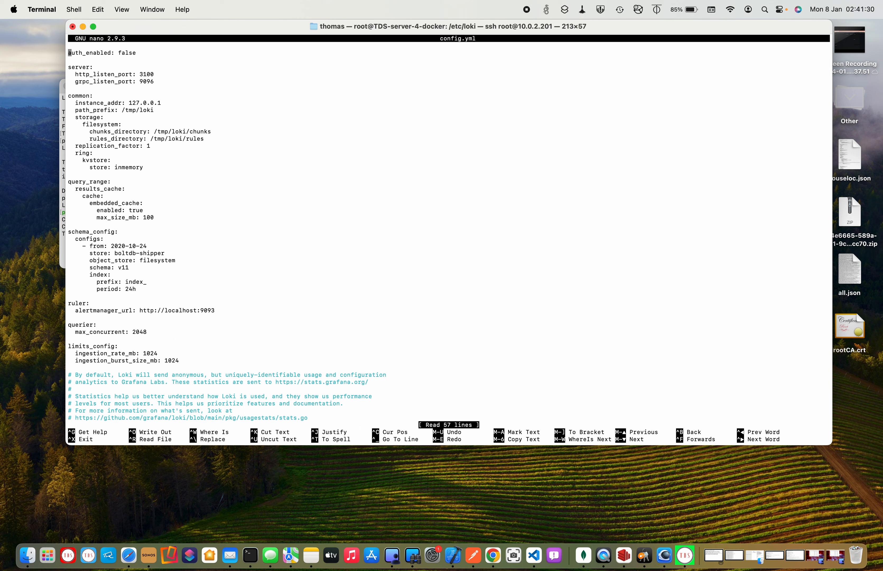
mouse_move(202, 366)
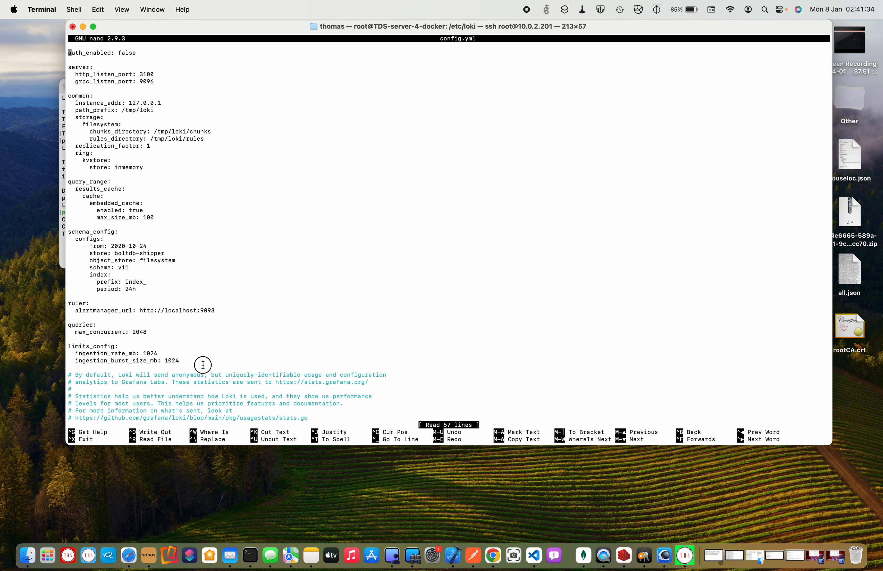
mouse_move(44, 96)
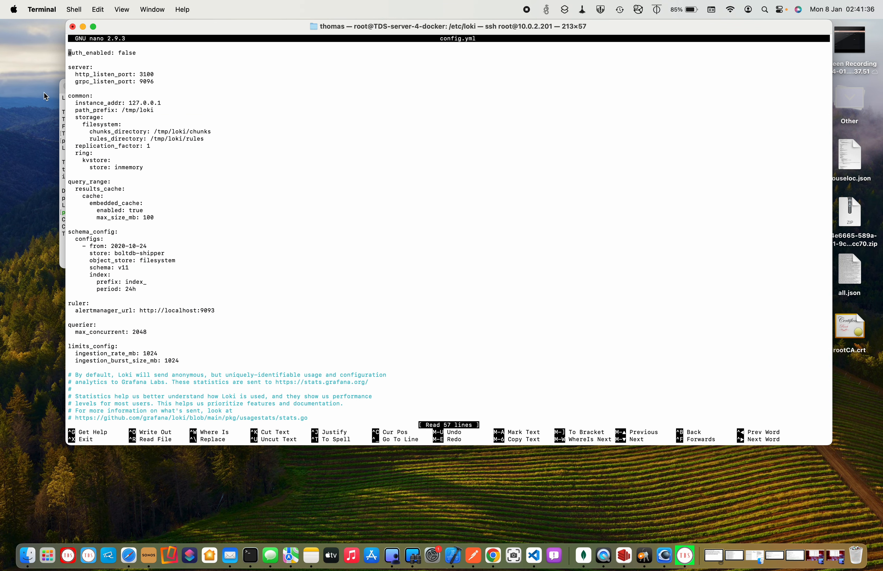
mouse_move(185, 135)
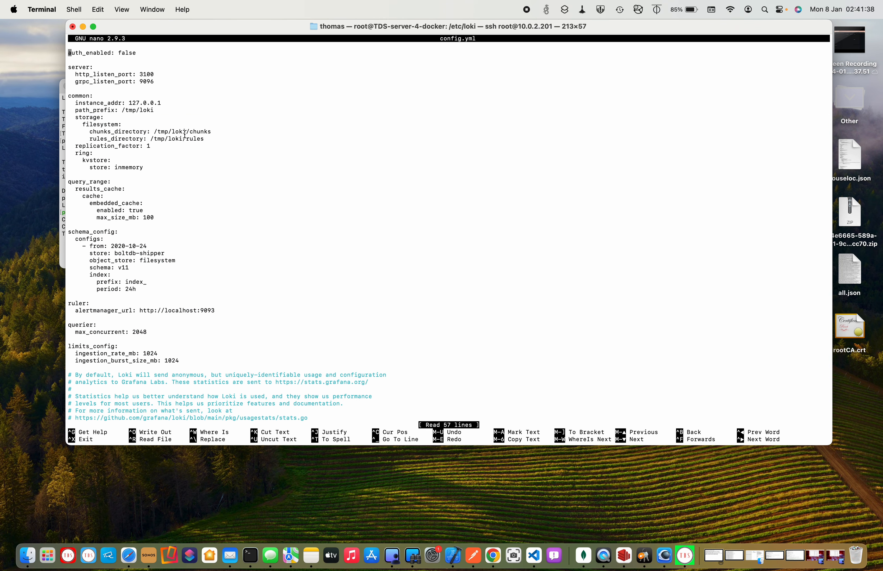
mouse_move(184, 136)
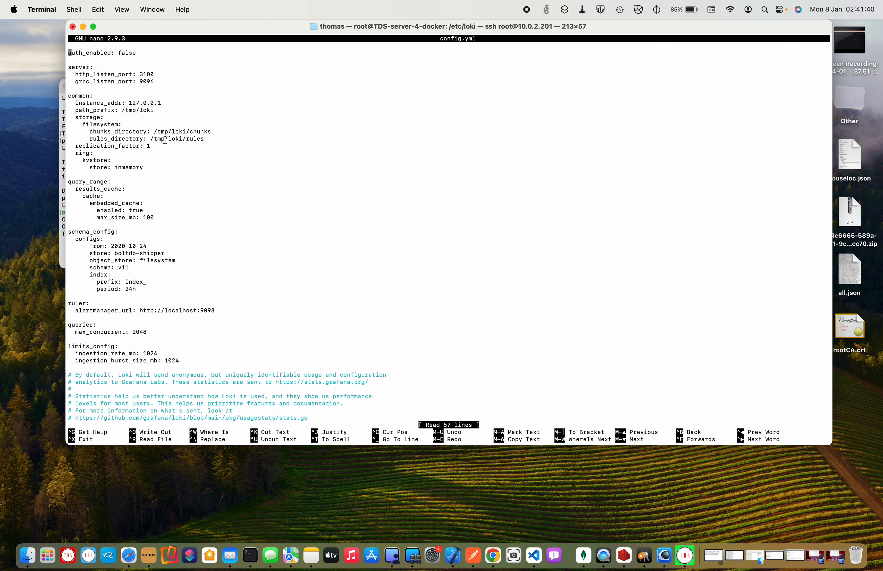
double_click(128, 167)
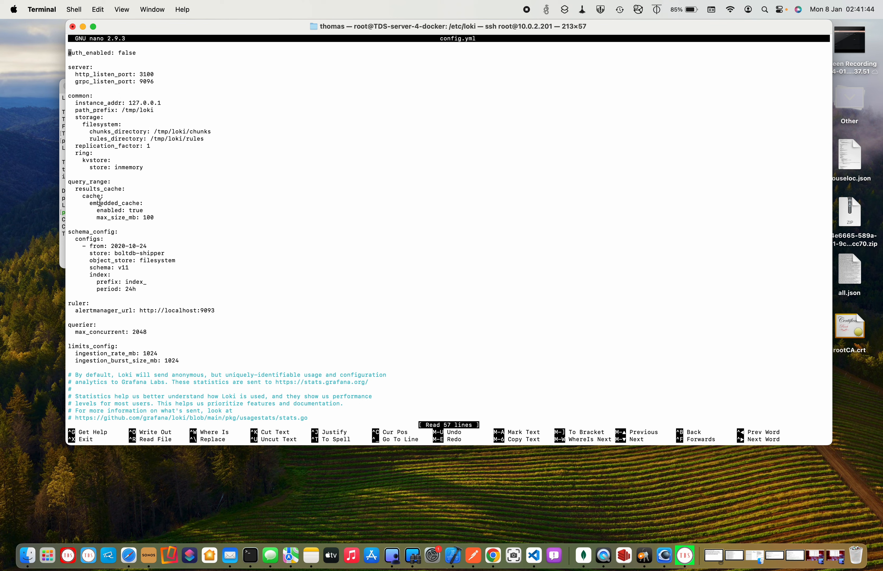
mouse_move(112, 253)
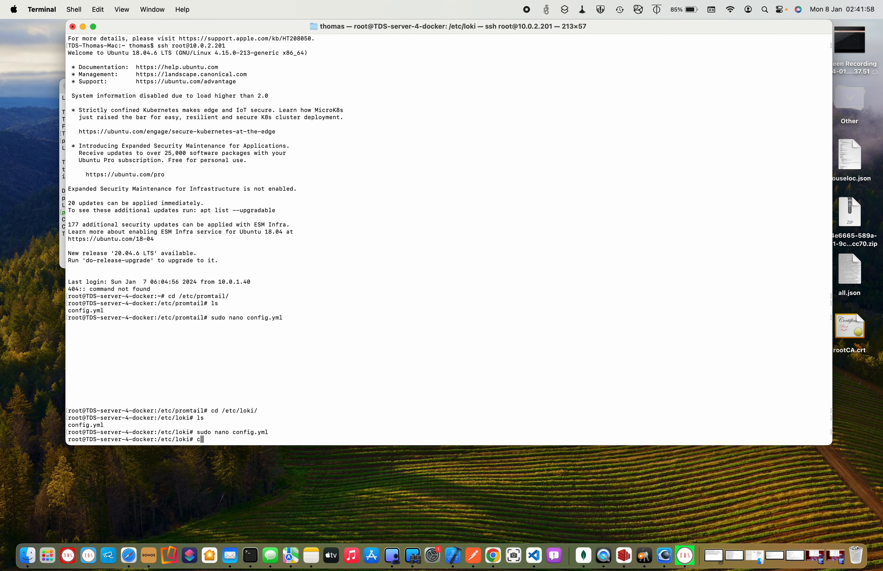
Step: Change into /etc/promtail/, open config.yml with sudo nano and select the clients Loki push URL
text(cd /etc/p)
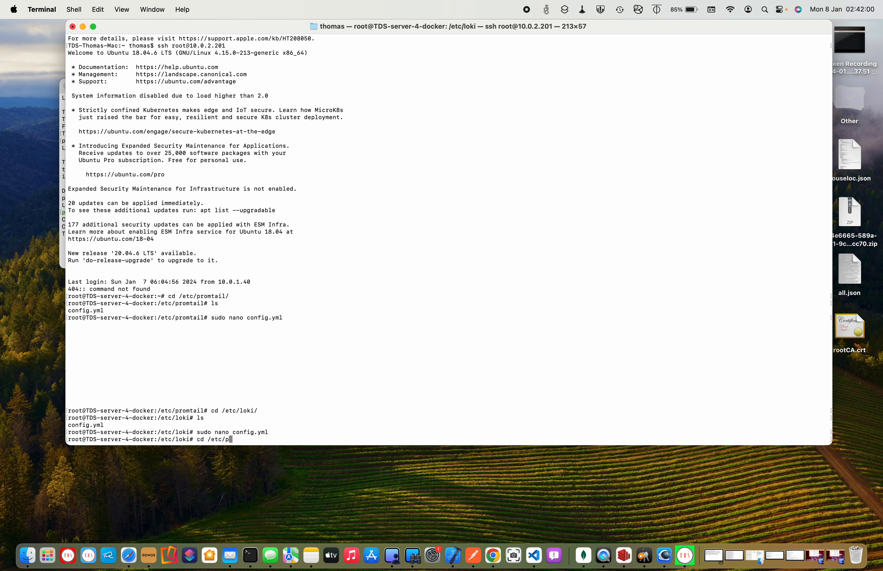
text(romtail/)
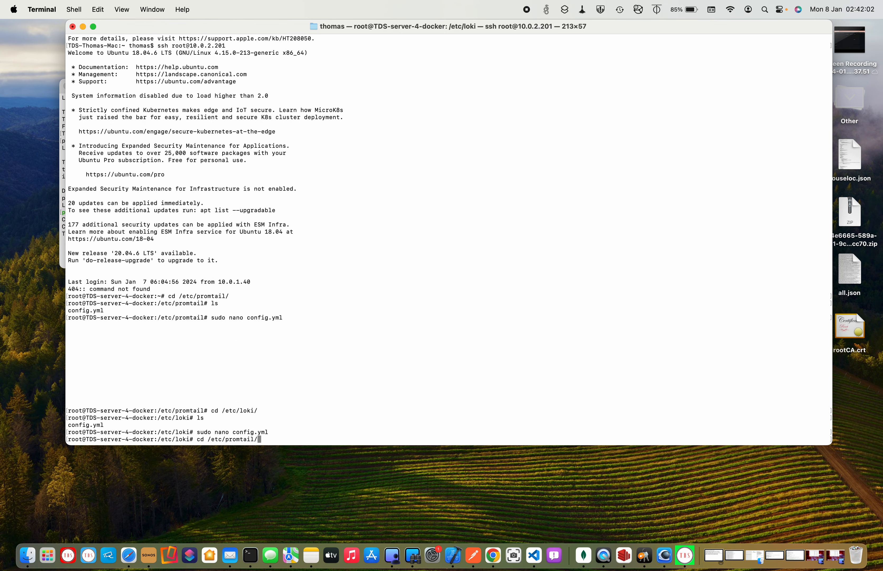
text(sudo ann)
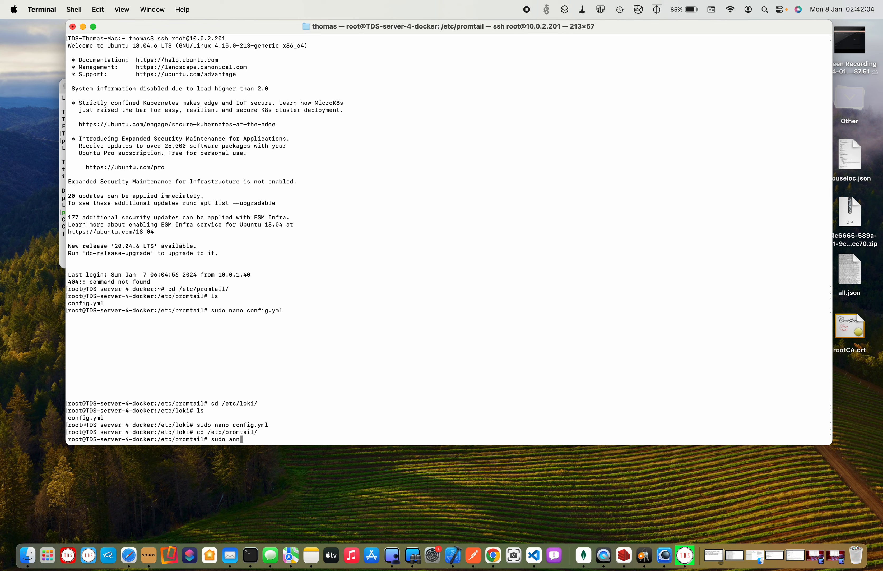
text(nano conf)
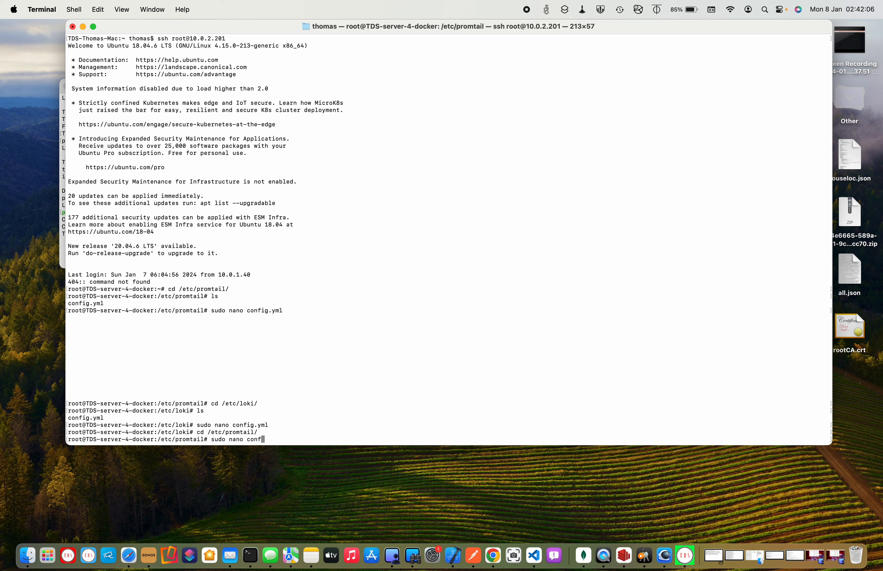
key(enter)
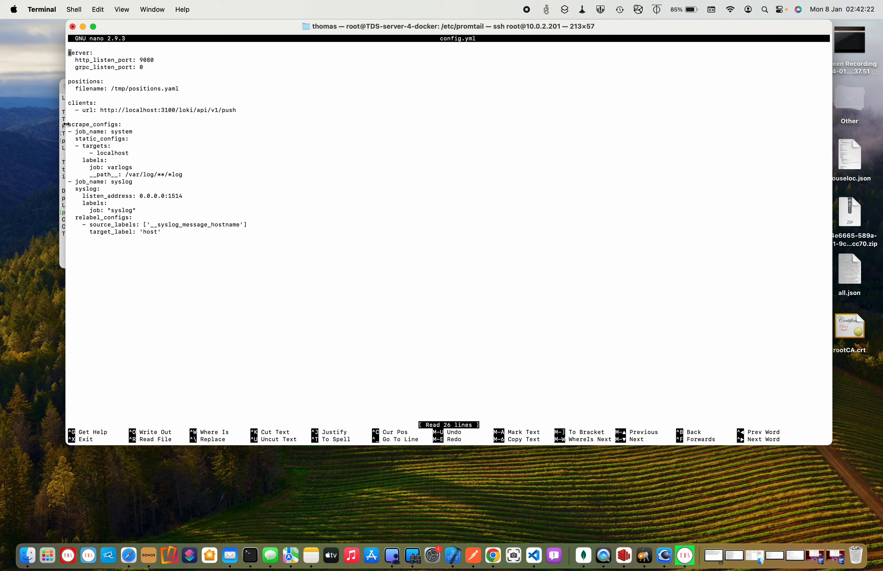
drag(98, 110, 235, 110)
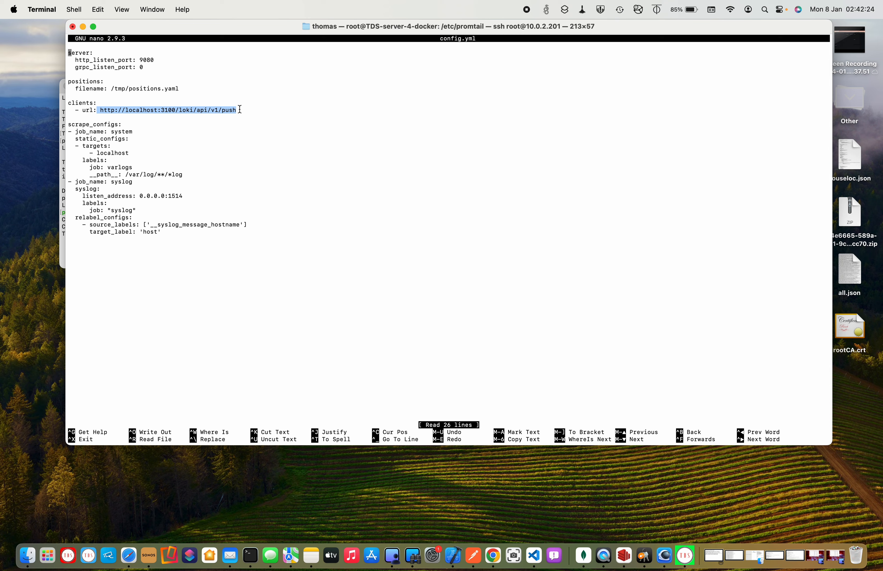
mouse_move(229, 190)
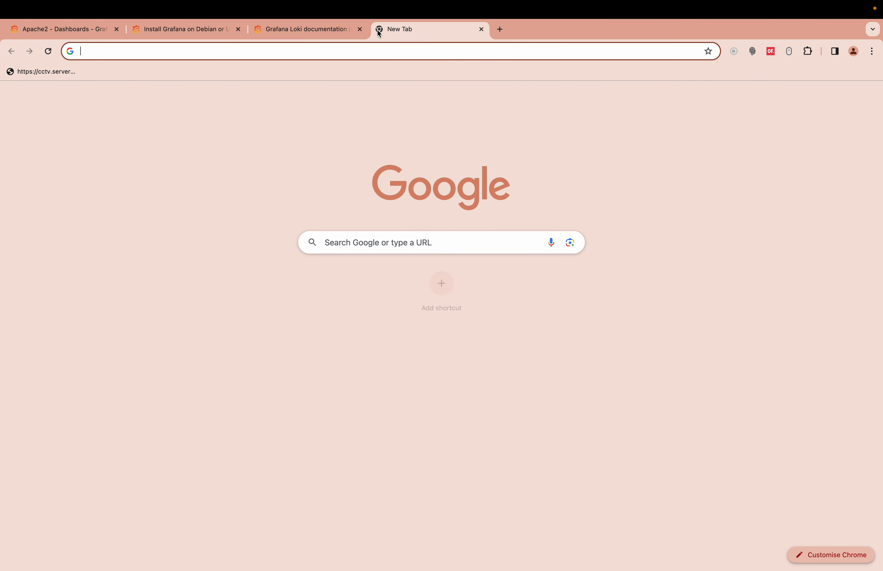
Step: Search 'grafana loki get mongodb metrics', browse the Loki HTTP API reference, then return to Grafana
text(grafana loki get mongodb metrics)
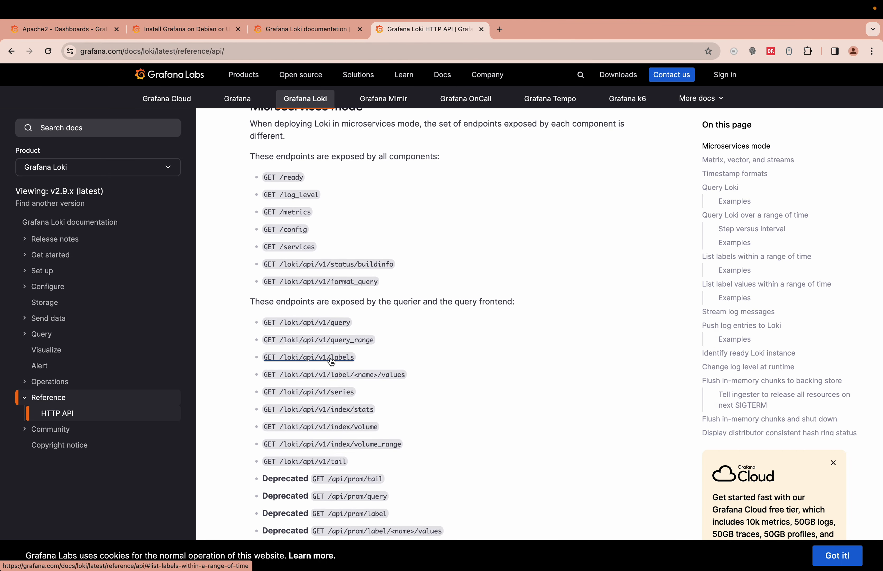
scroll(up, 3)
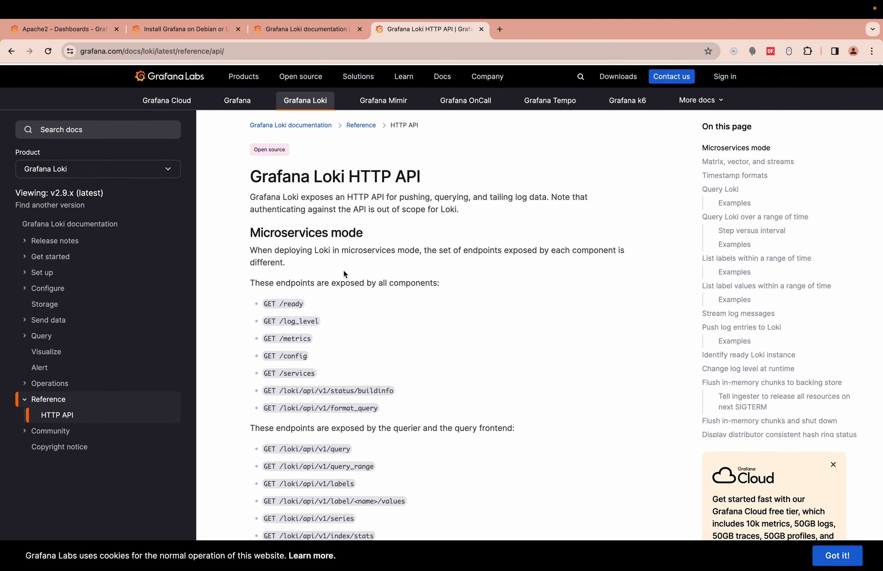
click(63, 29)
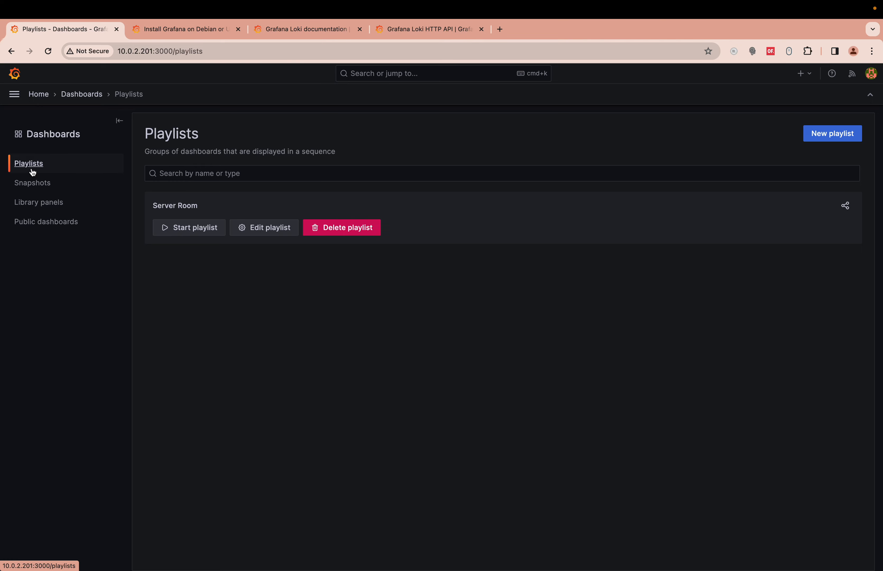
mouse_move(559, 60)
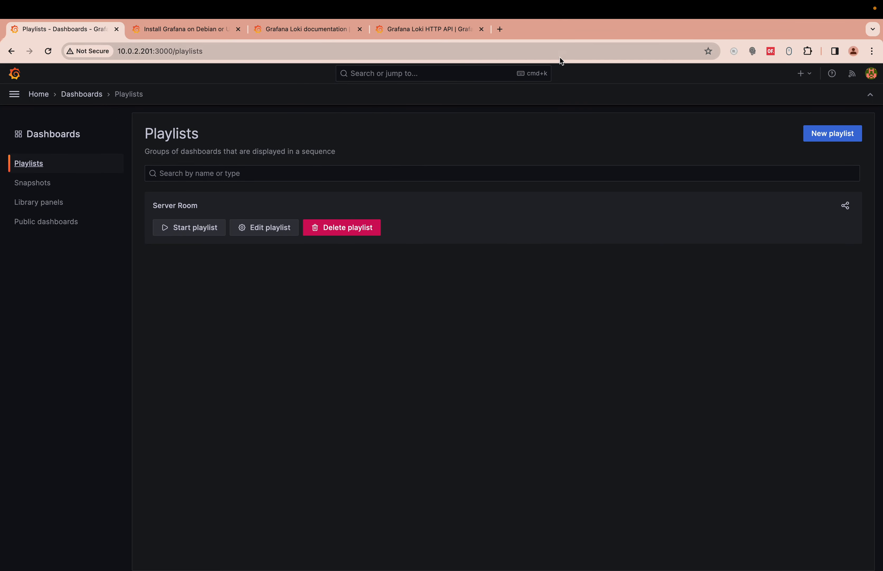